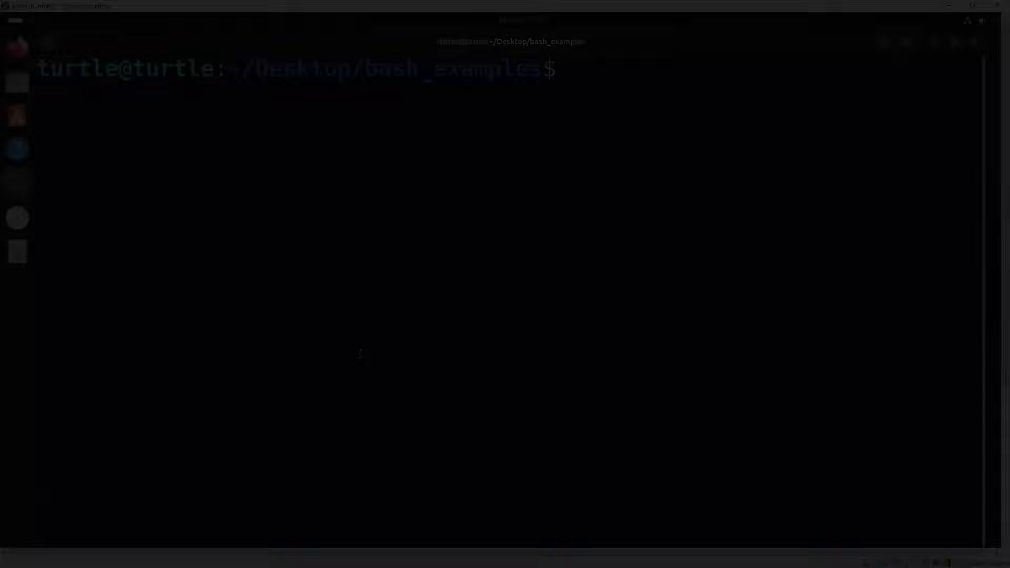
- List the bash_examples folder with ls -la, showing the ten scripts, then clear the screen
text(ls -la)
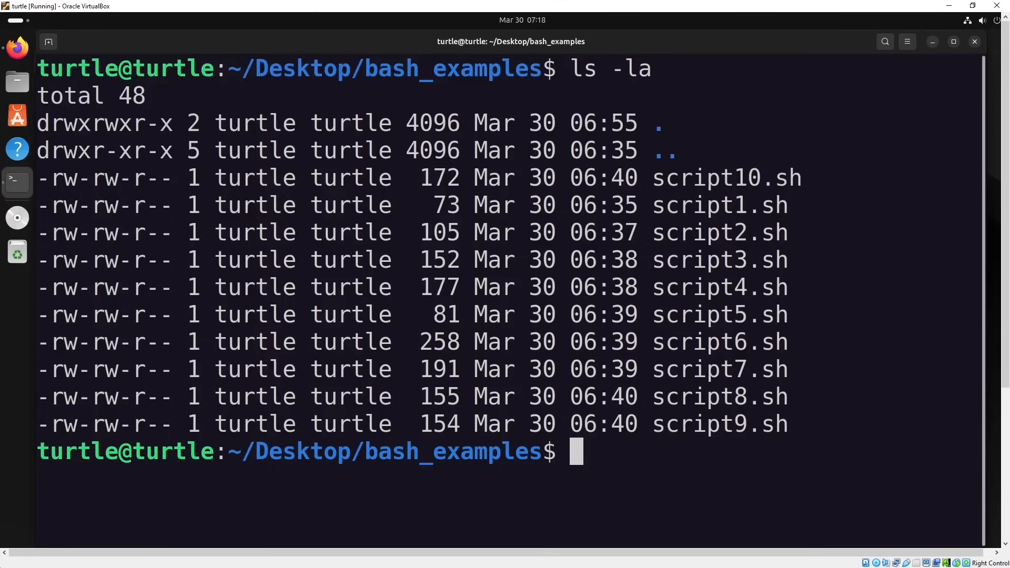
text(clear)
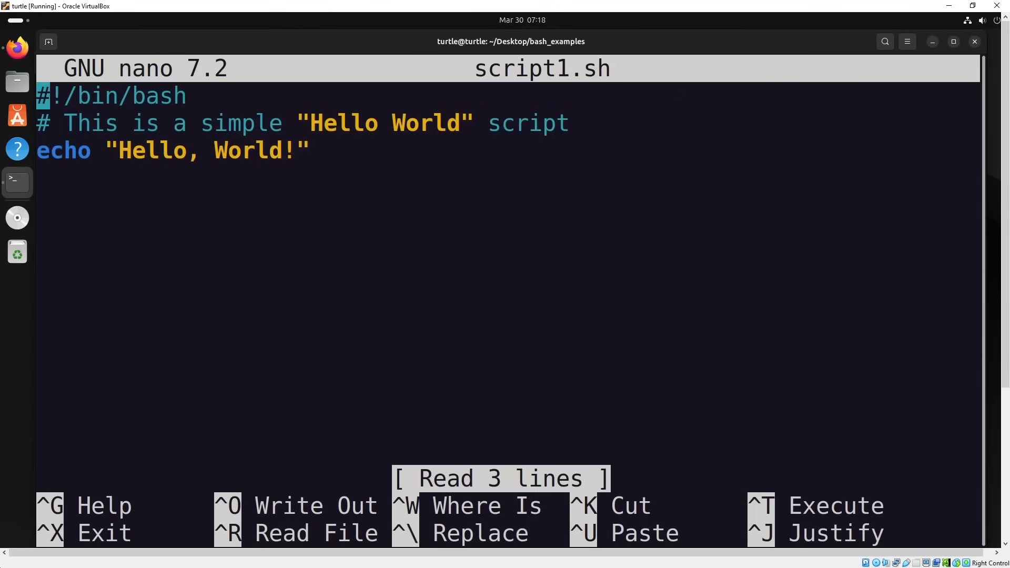
- Run ./script1.sh and get permission denied, then clear and relist the scripts
text(./script1.sh)
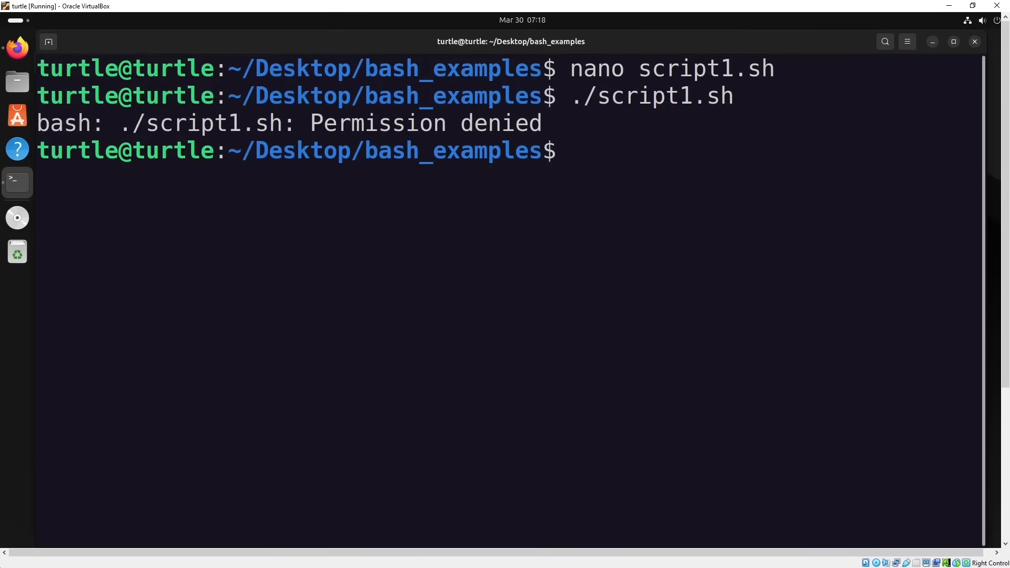
text(cle)
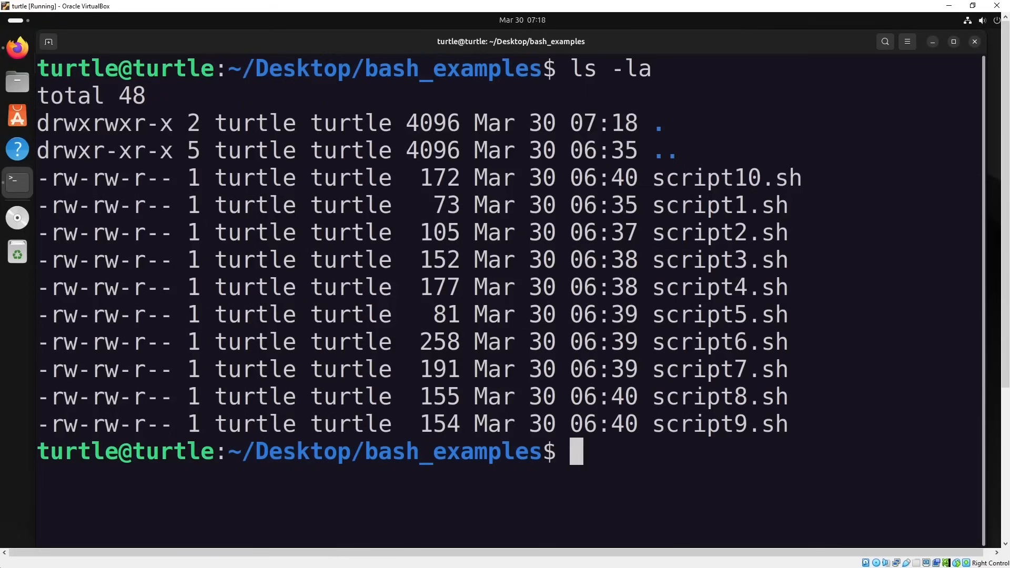
- Make script*.sh executable with sudo chmod +x, then run script1.sh to print 'Hello, World!'
text(sudo c)
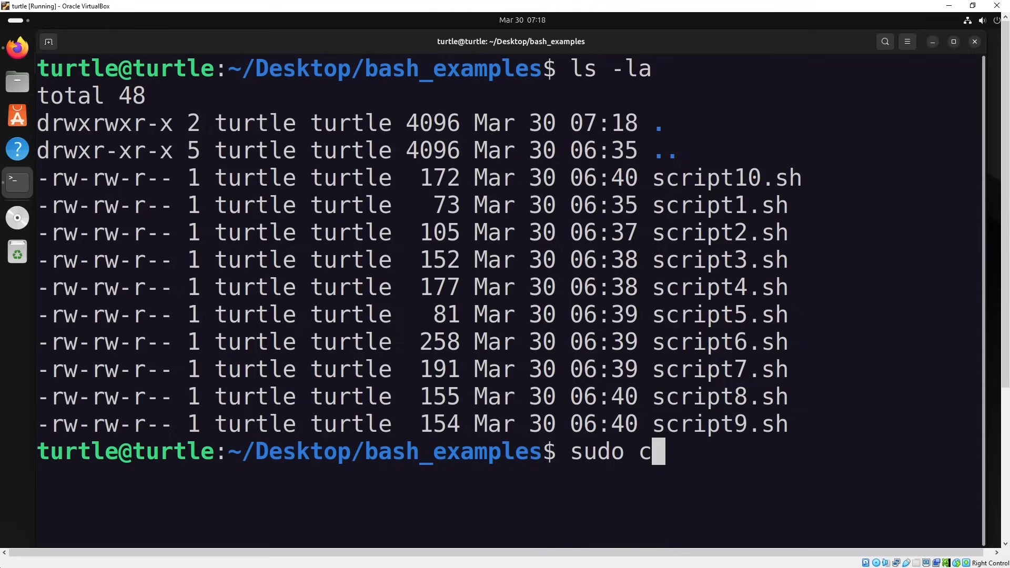
text(hmod +x)
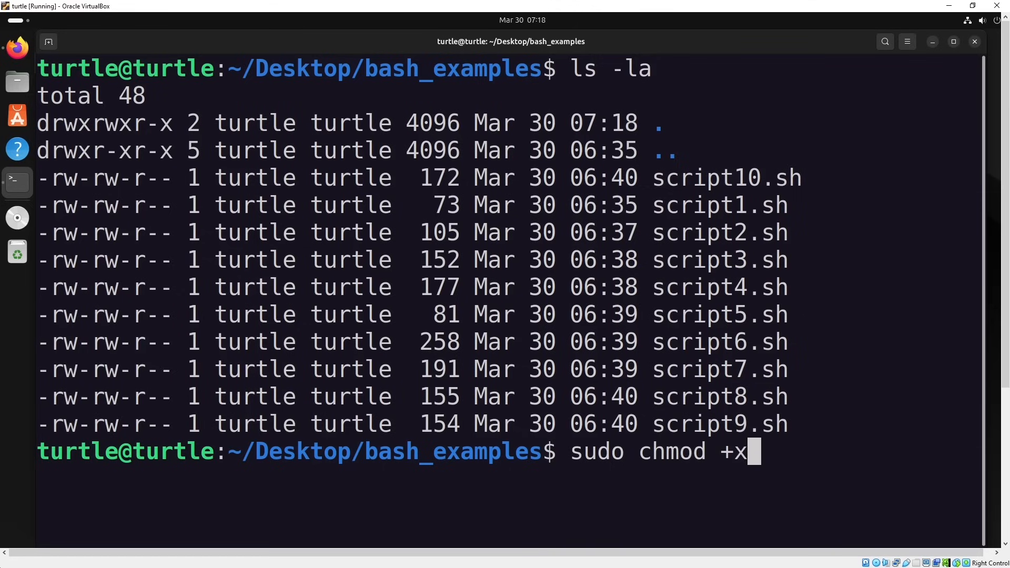
text(./script*.sh)
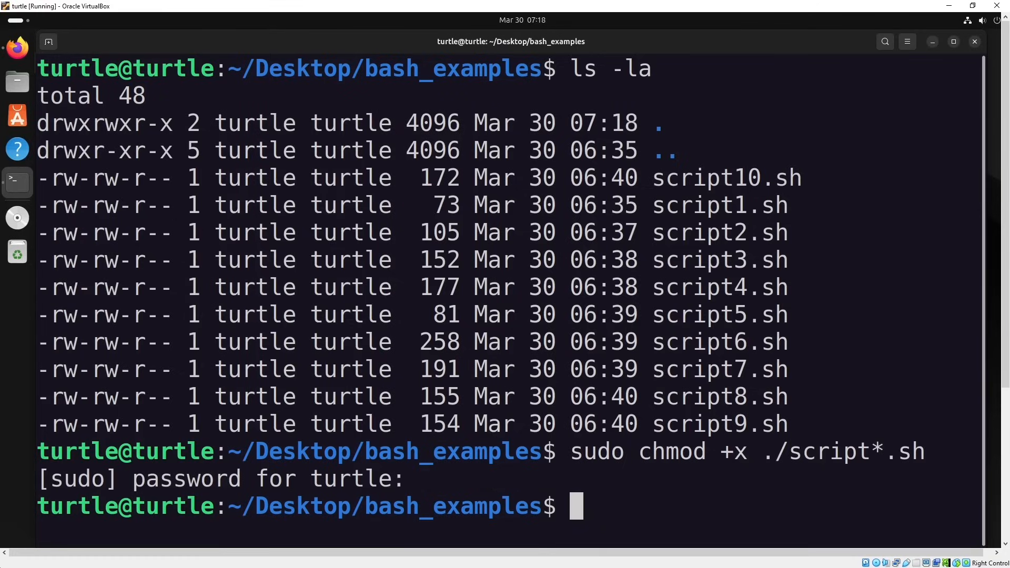
text(cl)
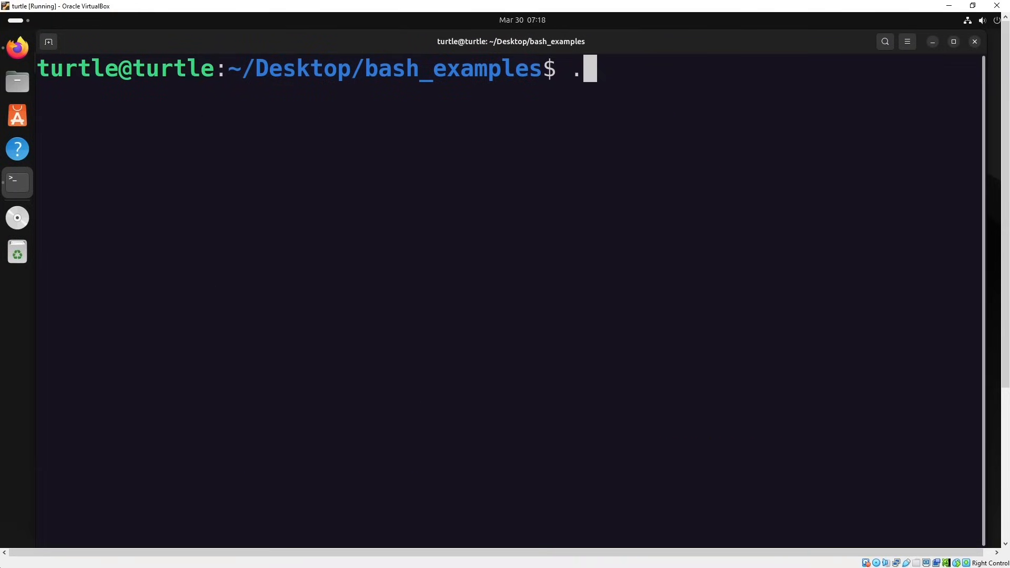
text(/script1.sh)
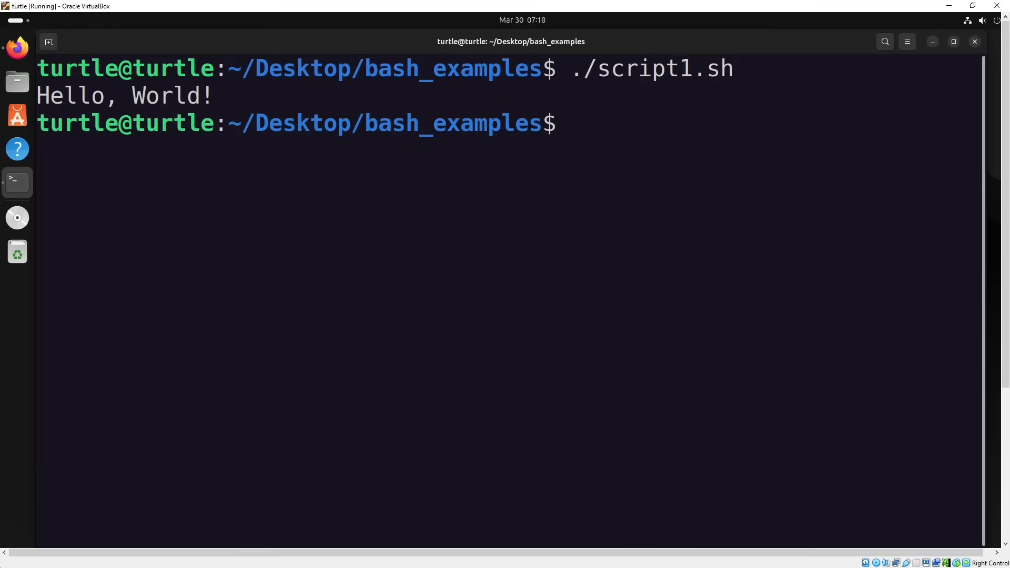
text(n)
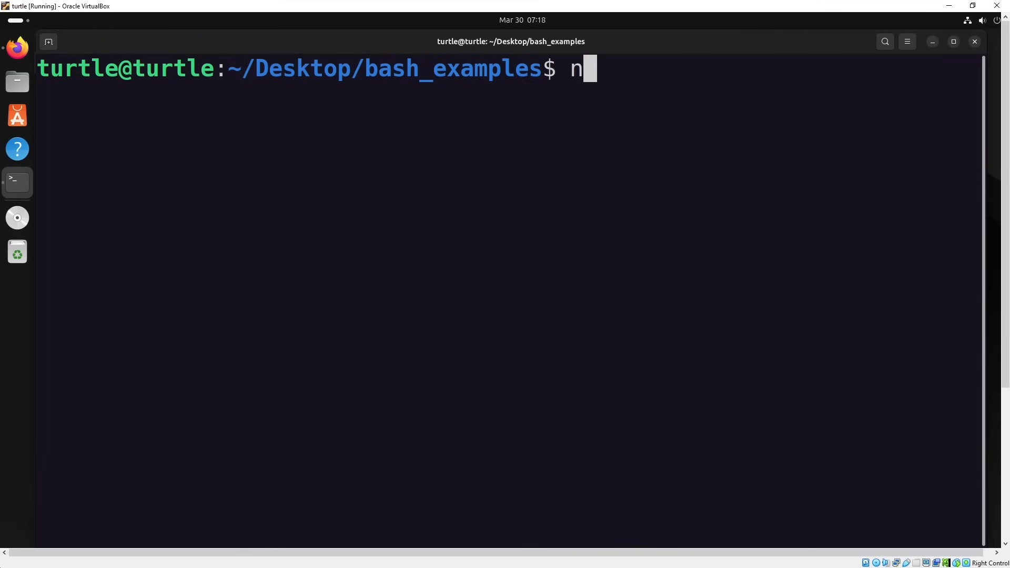
- Review script2.sh in nano, then run it and enter 'turtle' to get 'Hello, turtle!'
text(ano script2.s)
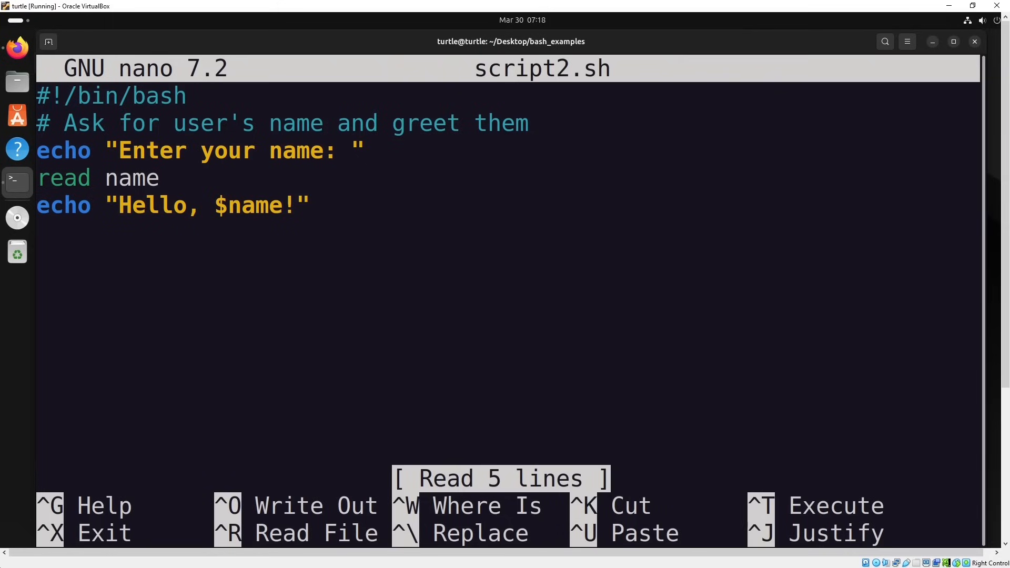
key(ctrl+x)
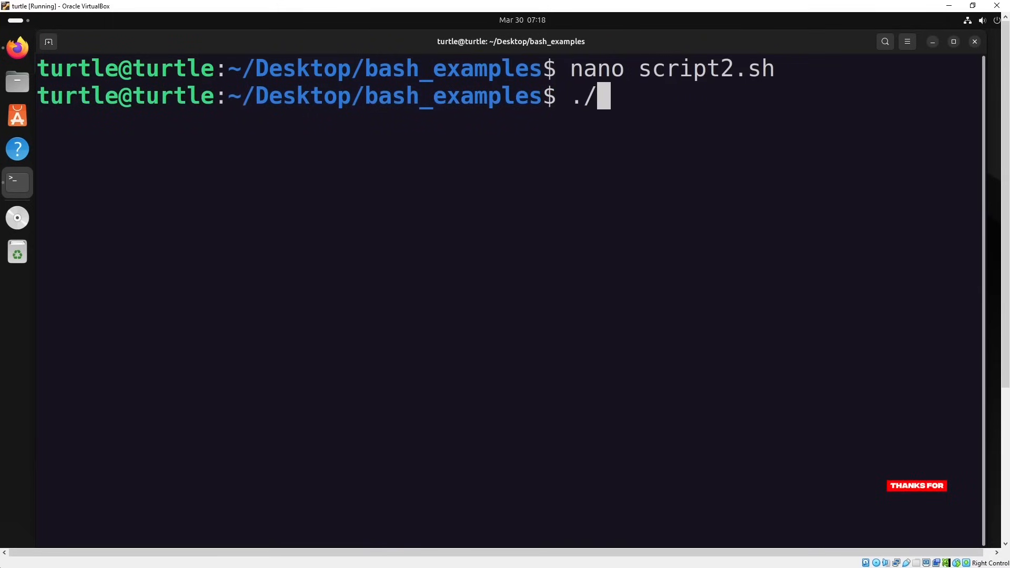
text(script2.sh)
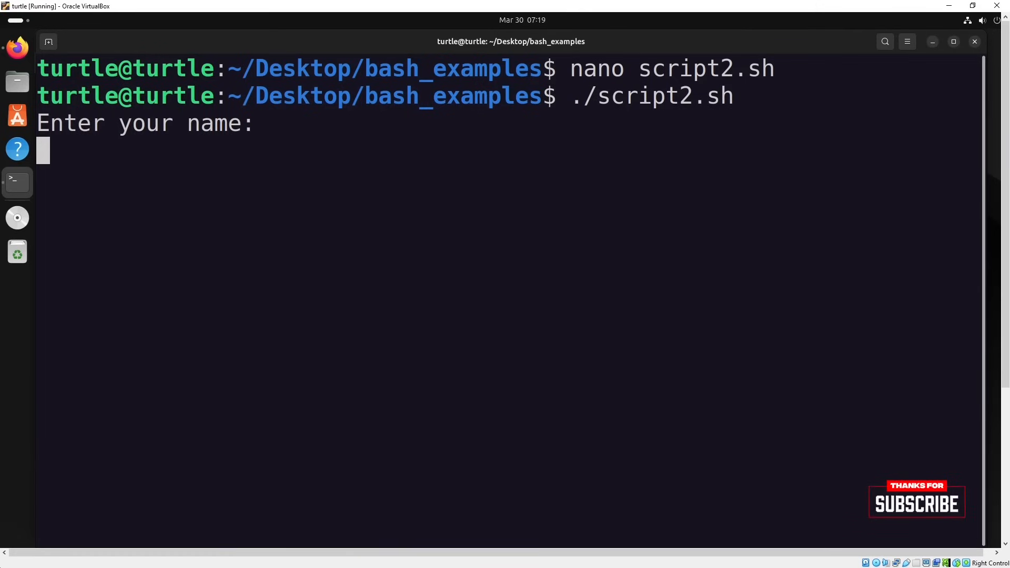
text(turtle)
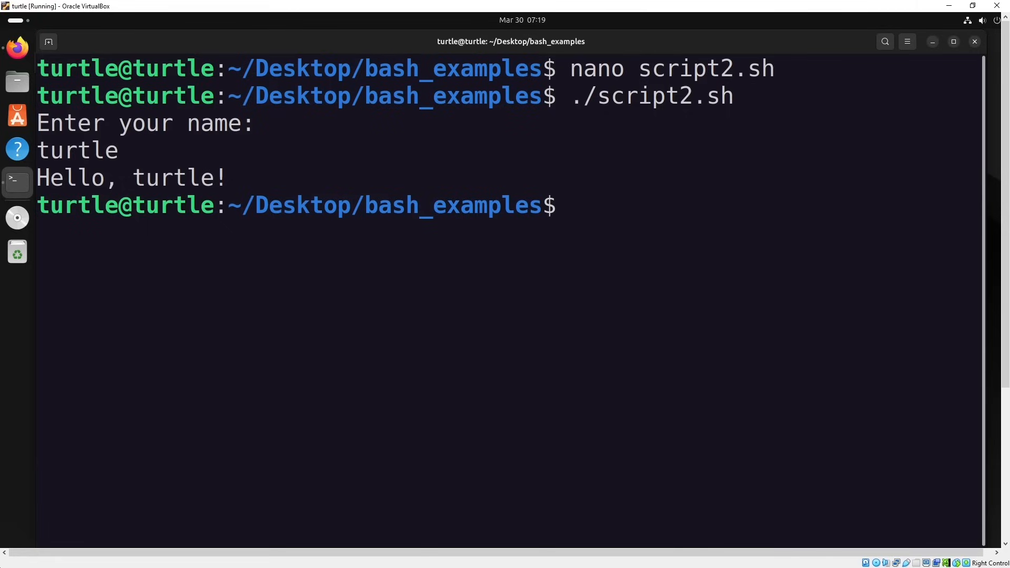
text(c)
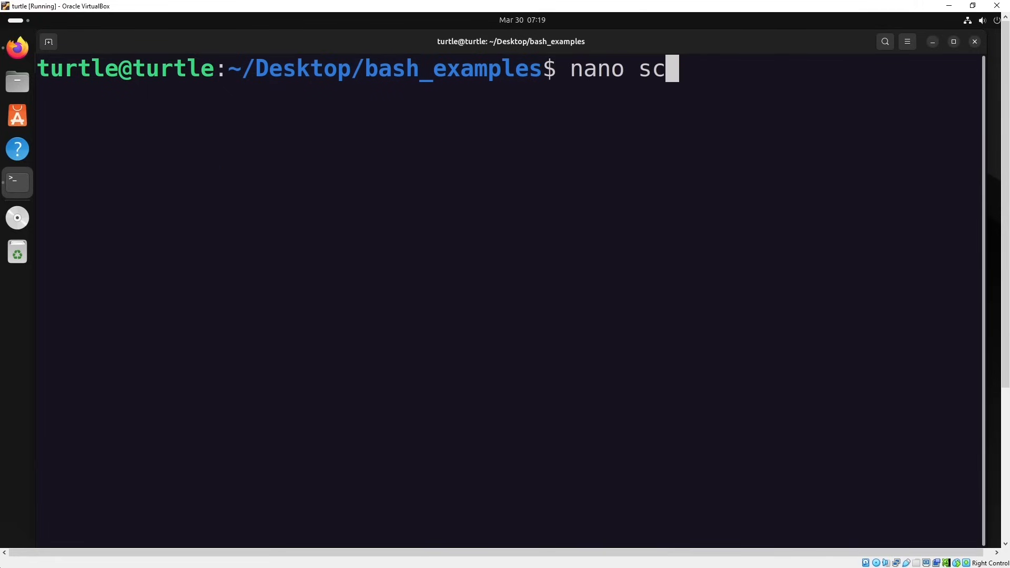
- Review the adder script3.sh in nano, then run it entering 10 and 15
text(ript3.sh)
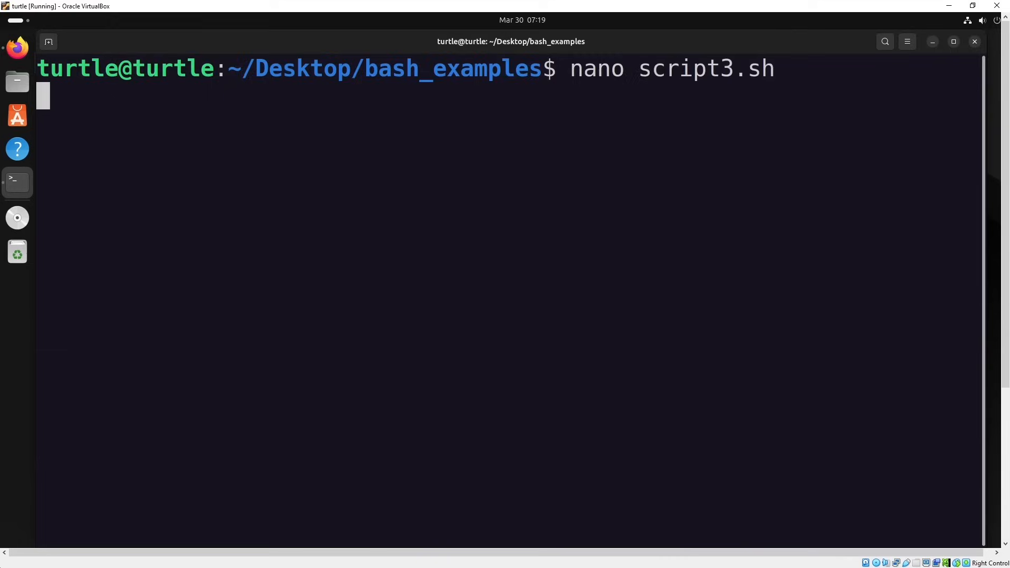
key(Return)
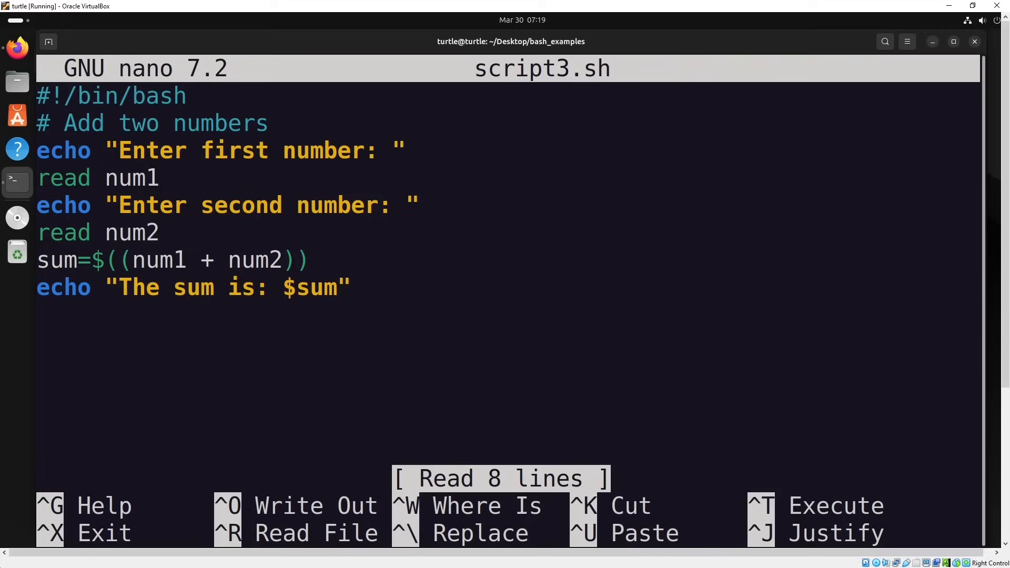
key(ctrl+x)
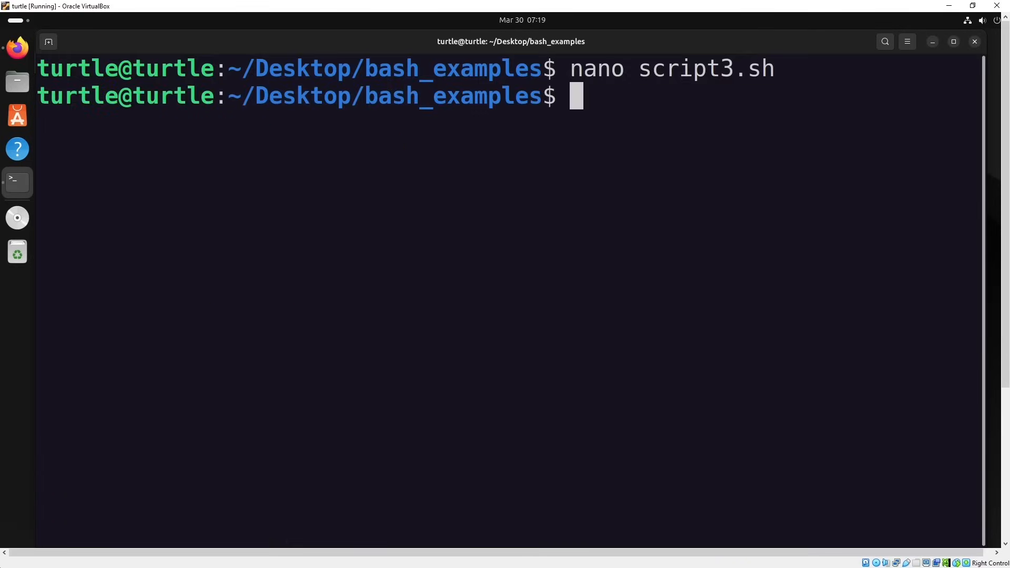
text(./script3.sh)
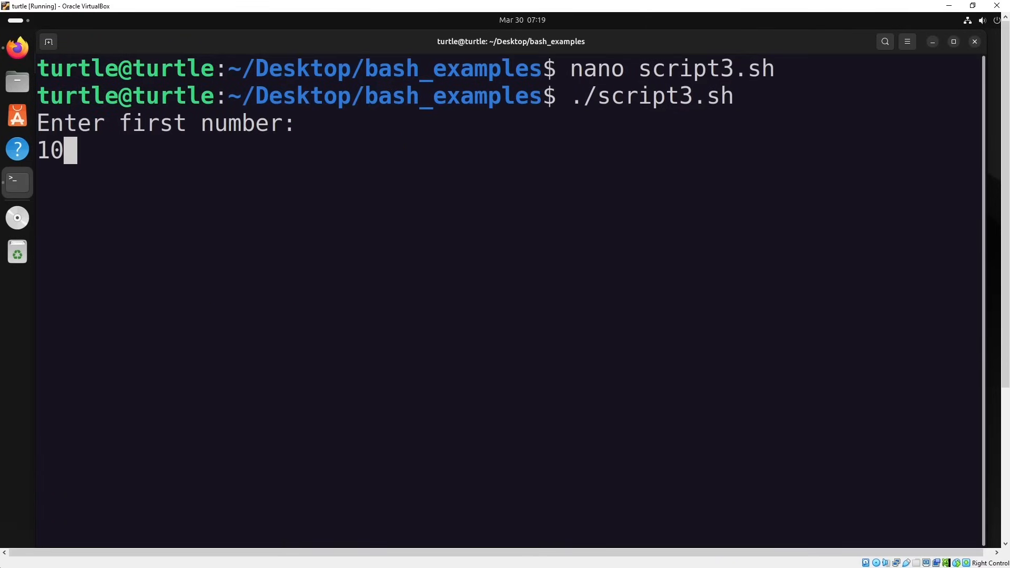
text(15)
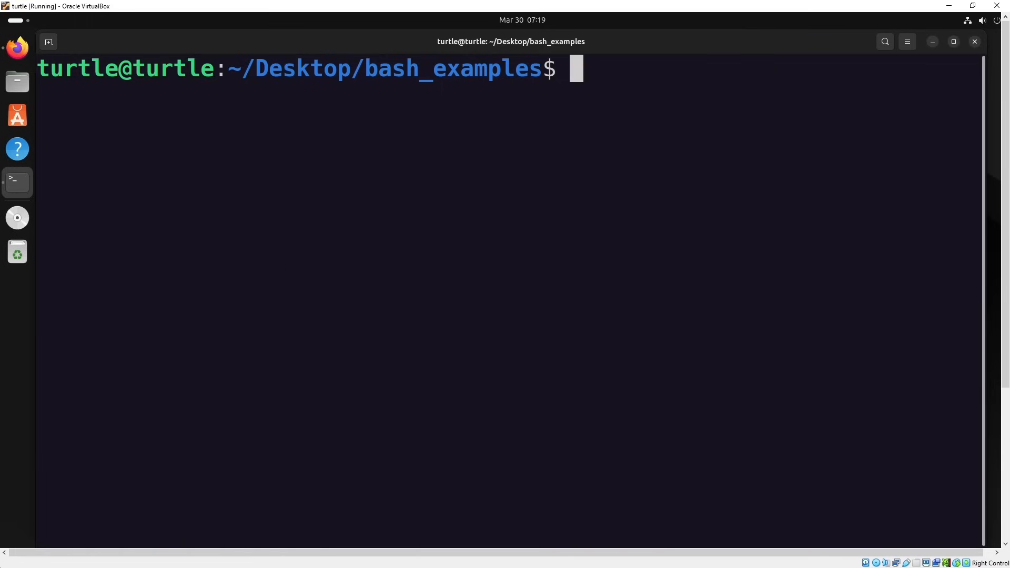
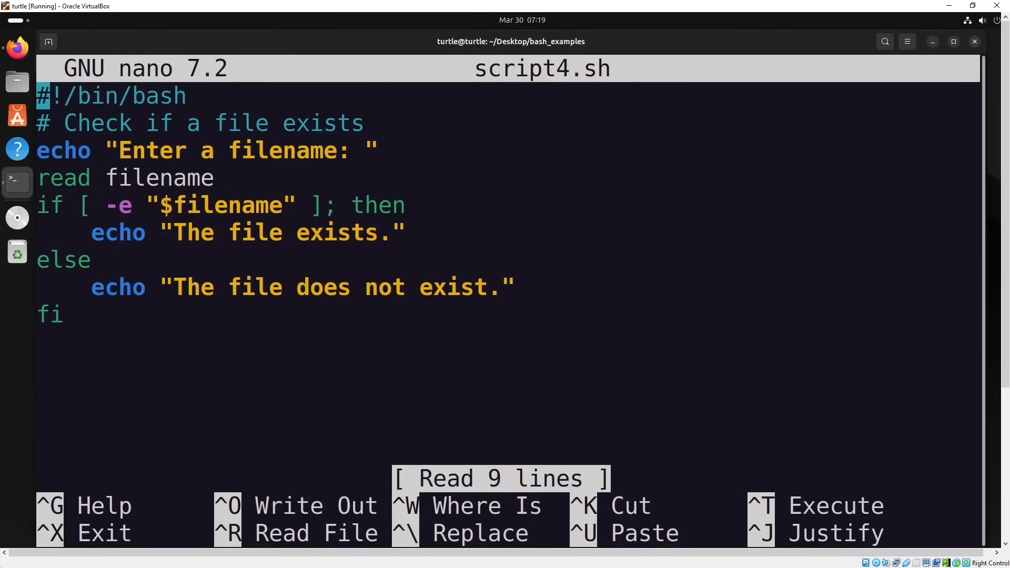
- Use script4.sh to confirm script1.sh exists and script0.sh doesn't, then run script5.sh counting 1–5
key(ctrl+x)
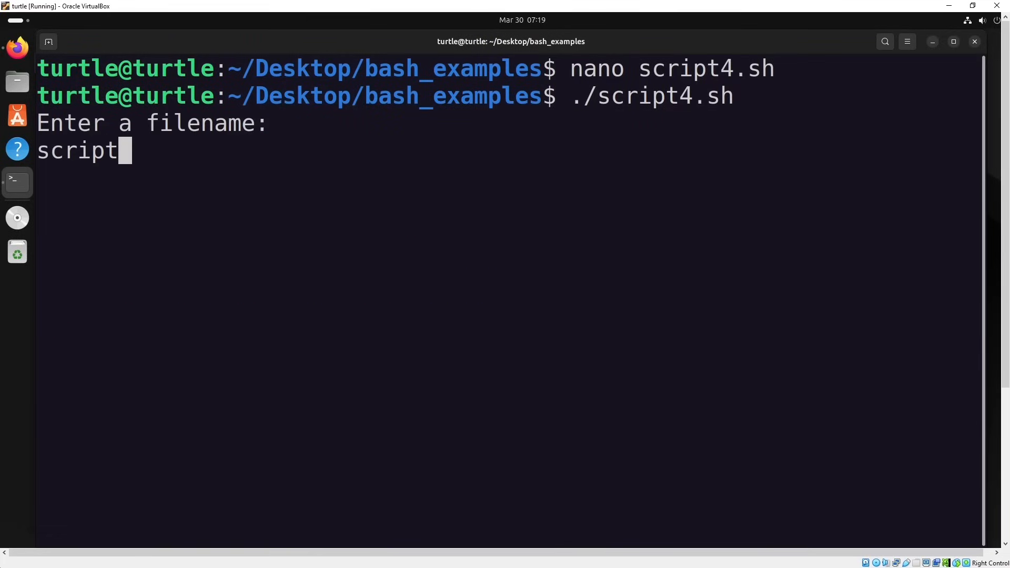
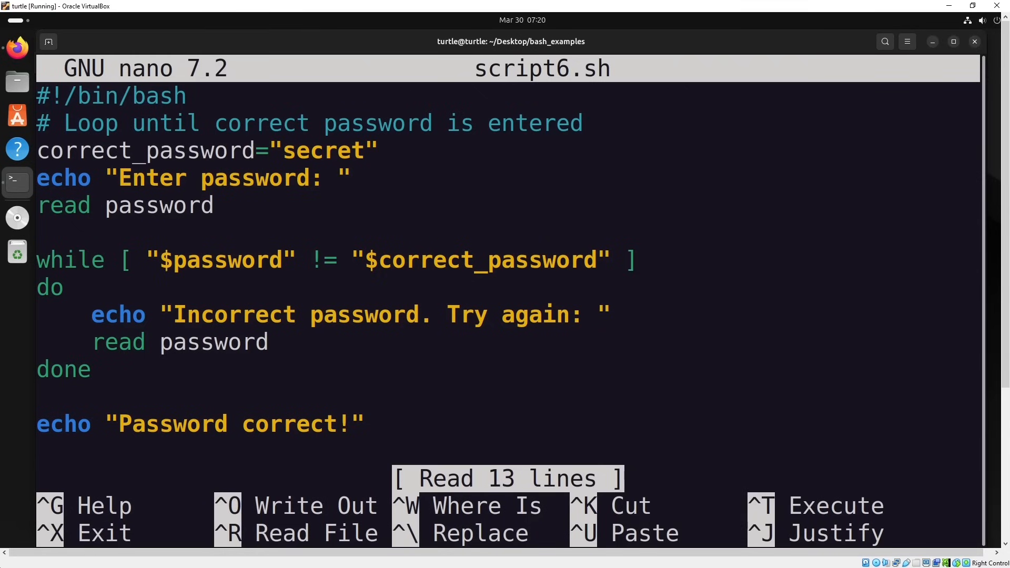
key(ctrl+x)
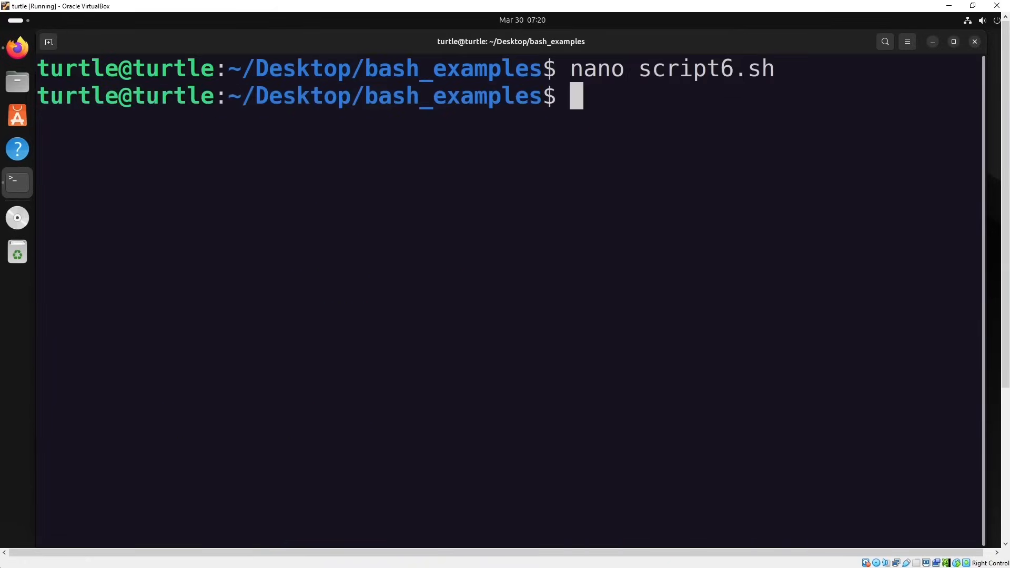
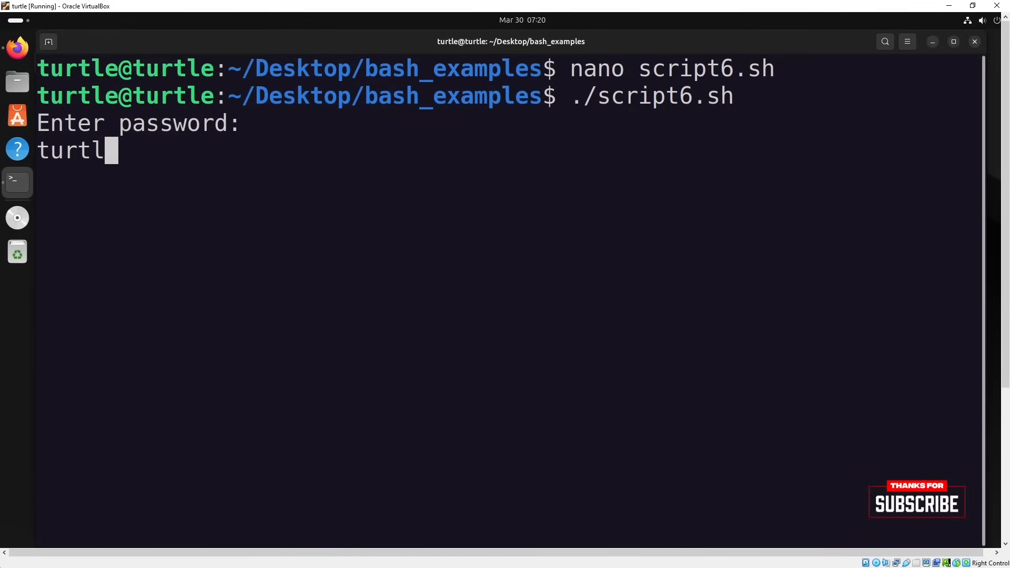
key(Return)
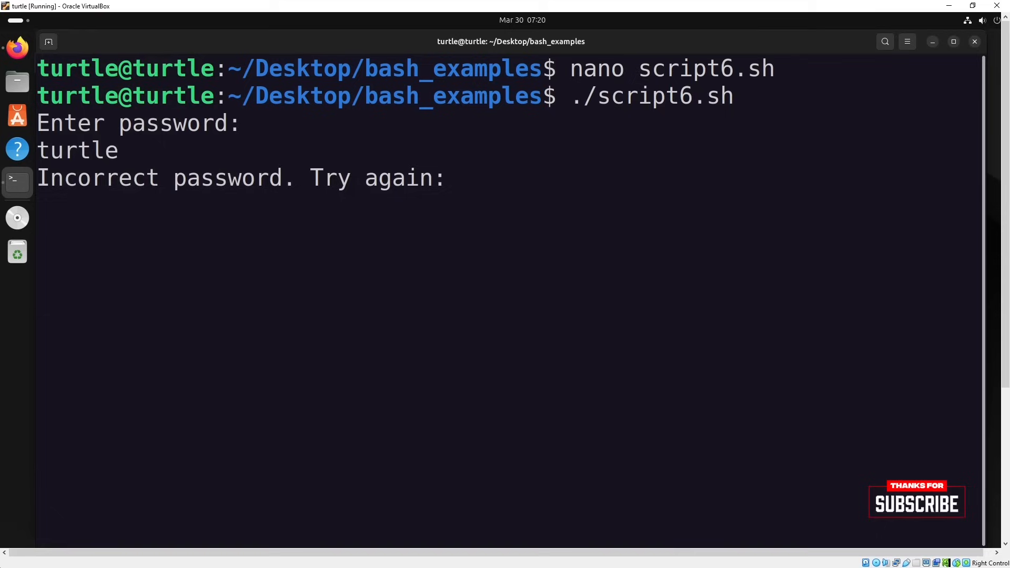
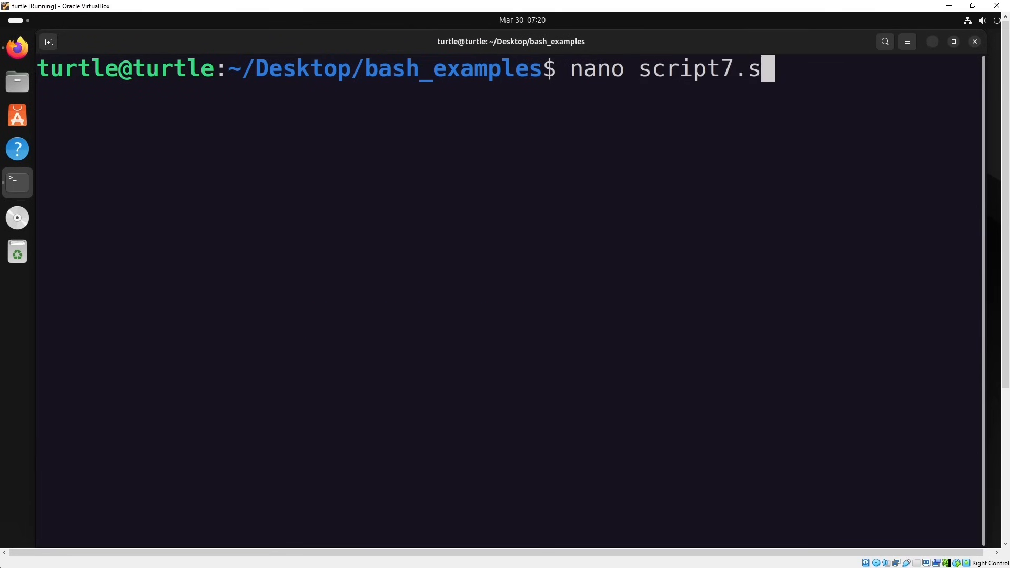
- Review script7.sh, then run it with 6 (even) and 7 (odd)
key(Return)
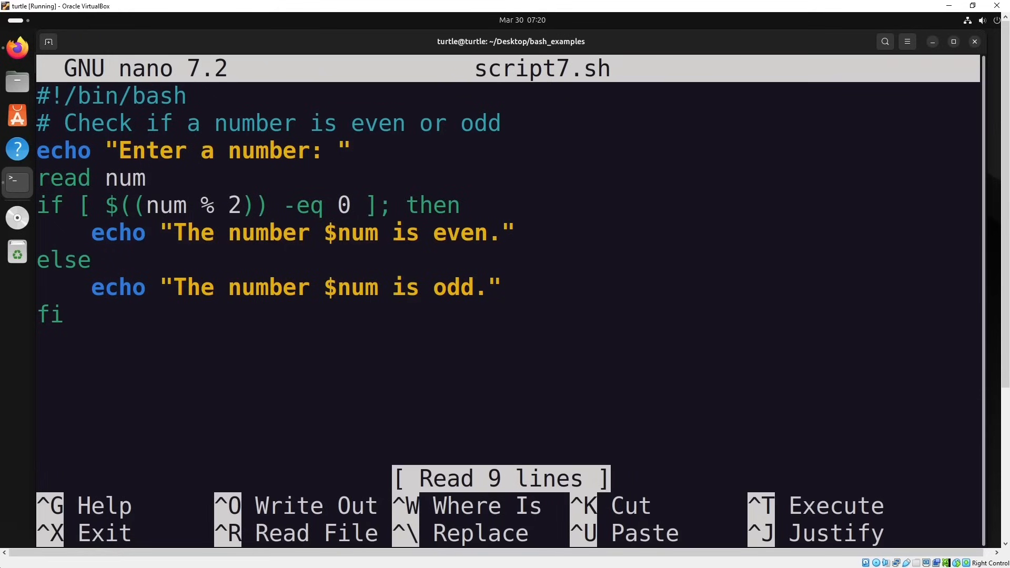
key(ctrl+x)
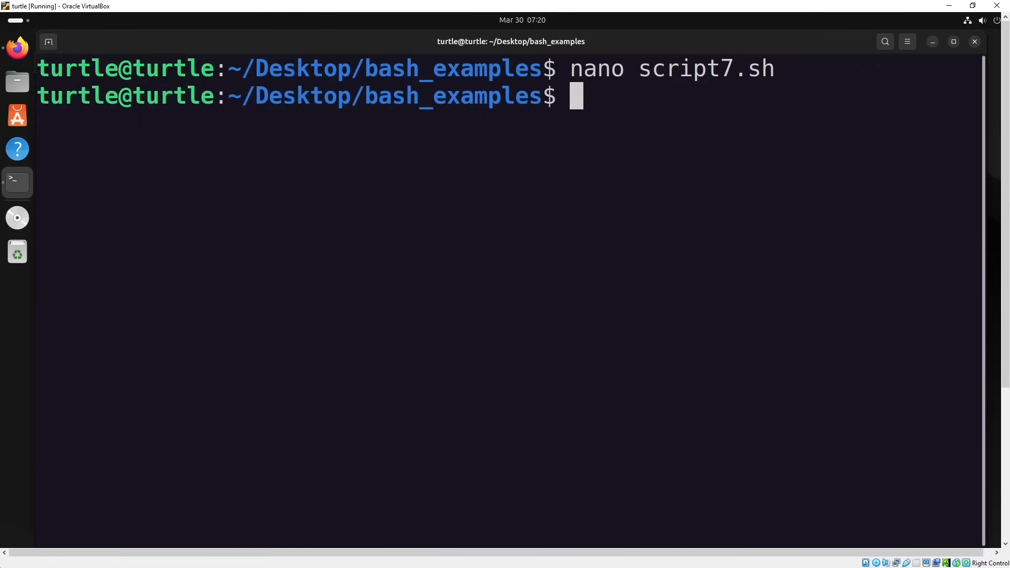
text(./script7.sh)
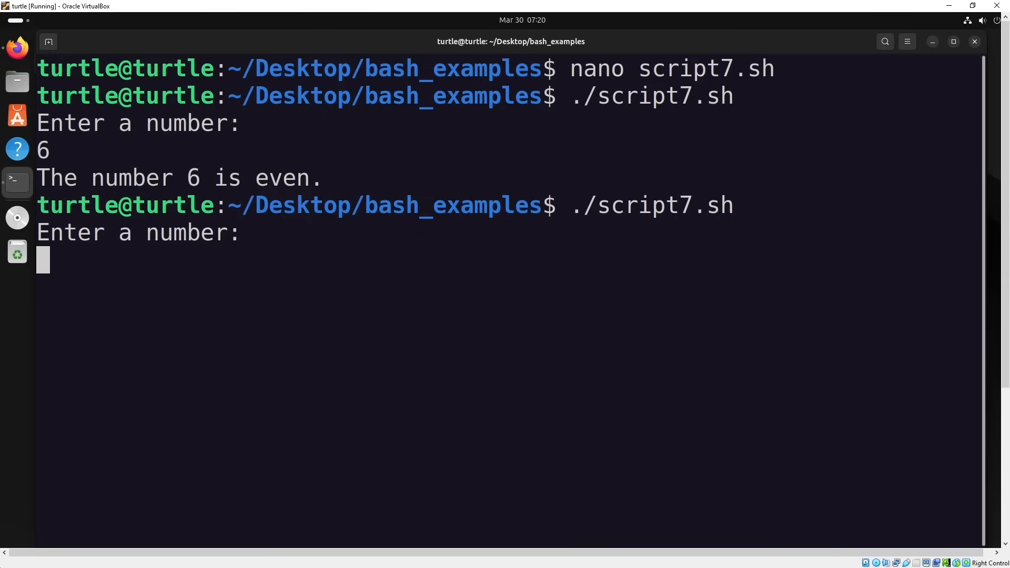
text(7)
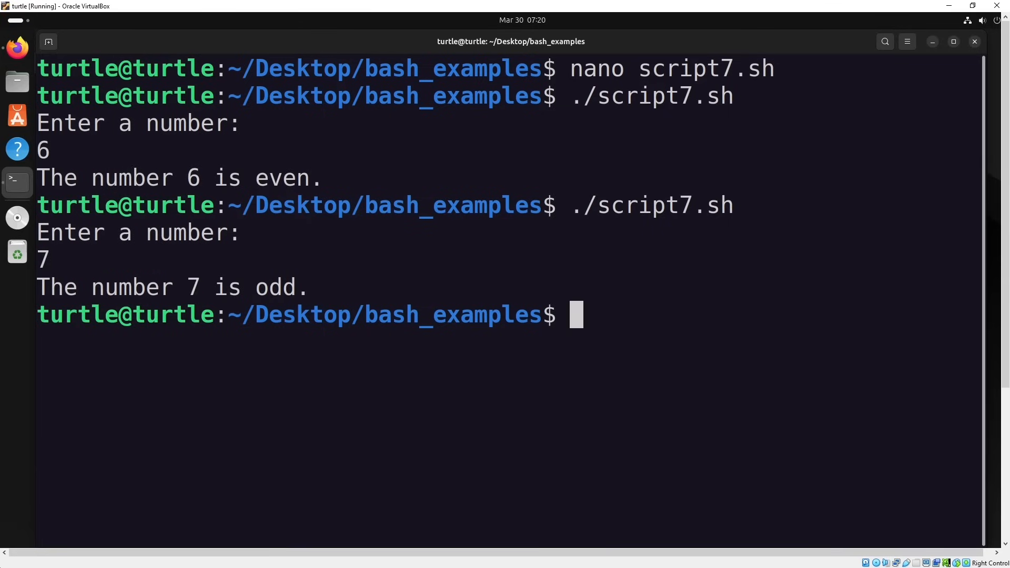
text(cle)
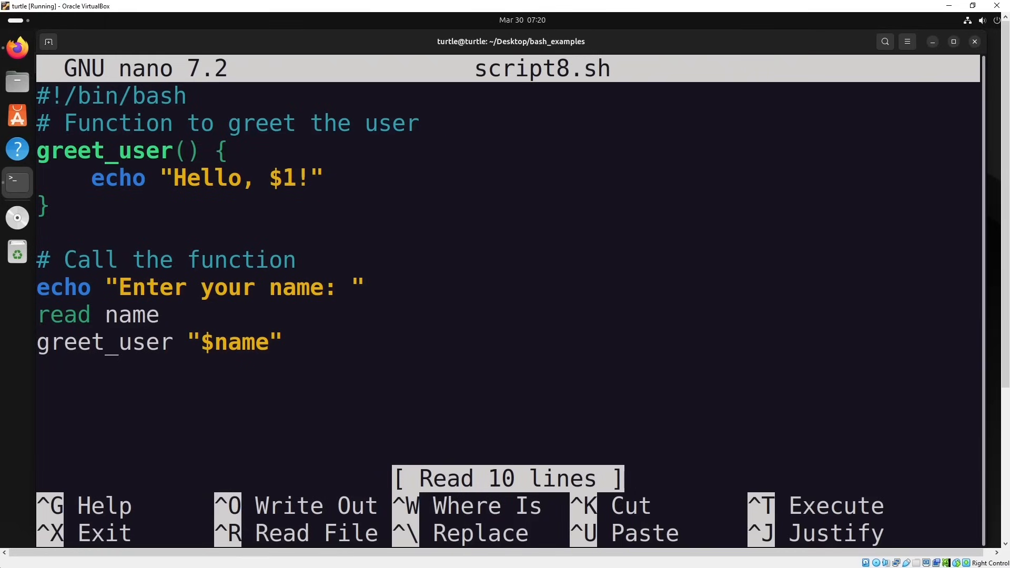
- Run script8.sh and enter 'turtle' to get 'Hello, turtle!'
text(./s)
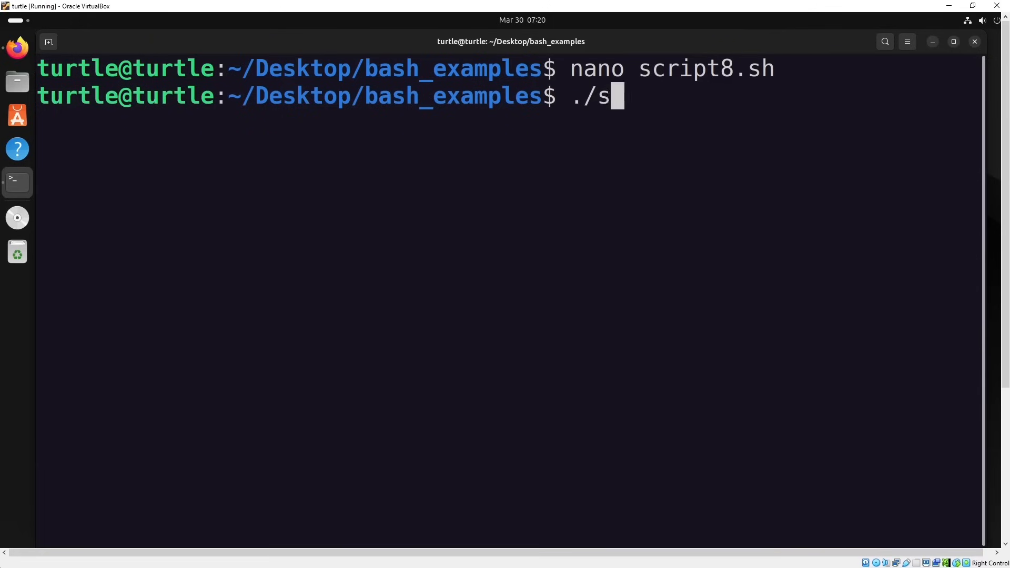
key(Return)
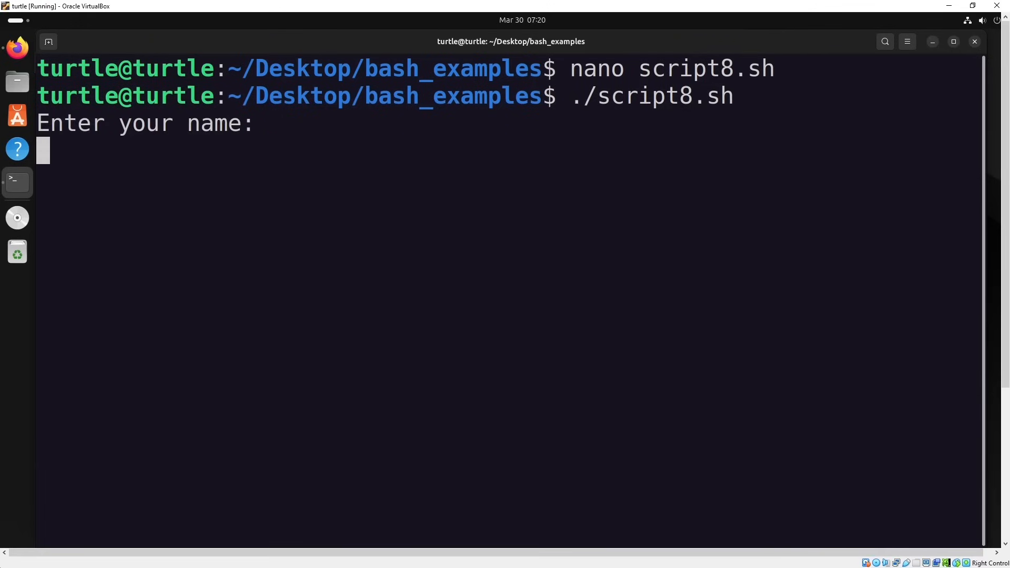
text(turtle)
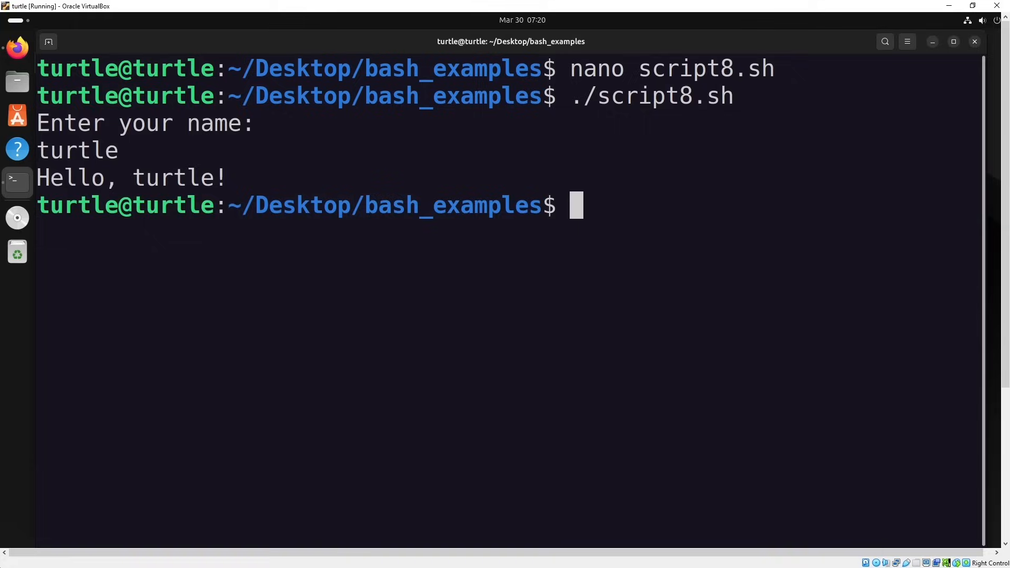
text(nano script)
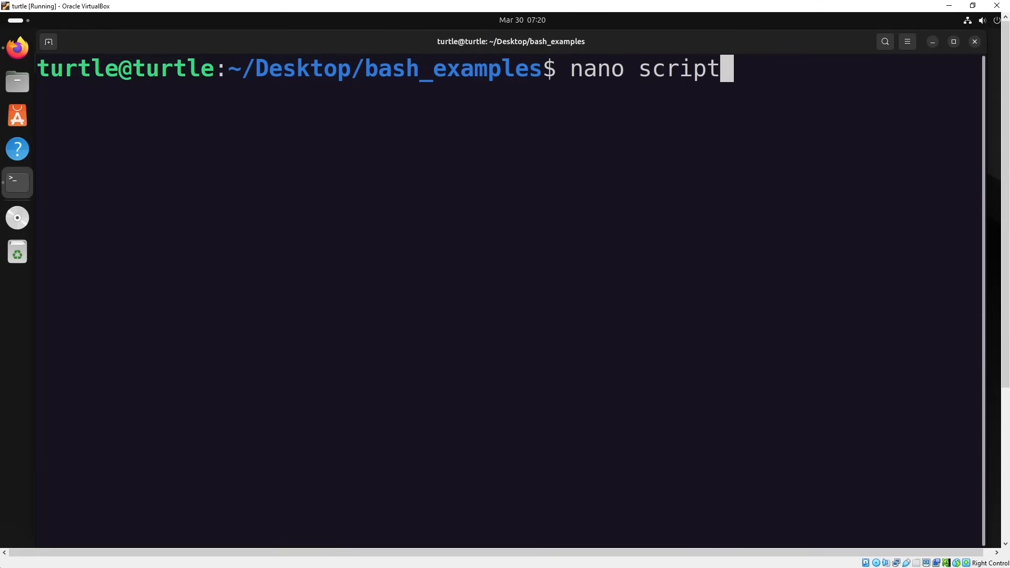
- View script9.sh and run it, listing Apple, Banana, Orange and Mango
key(Return)
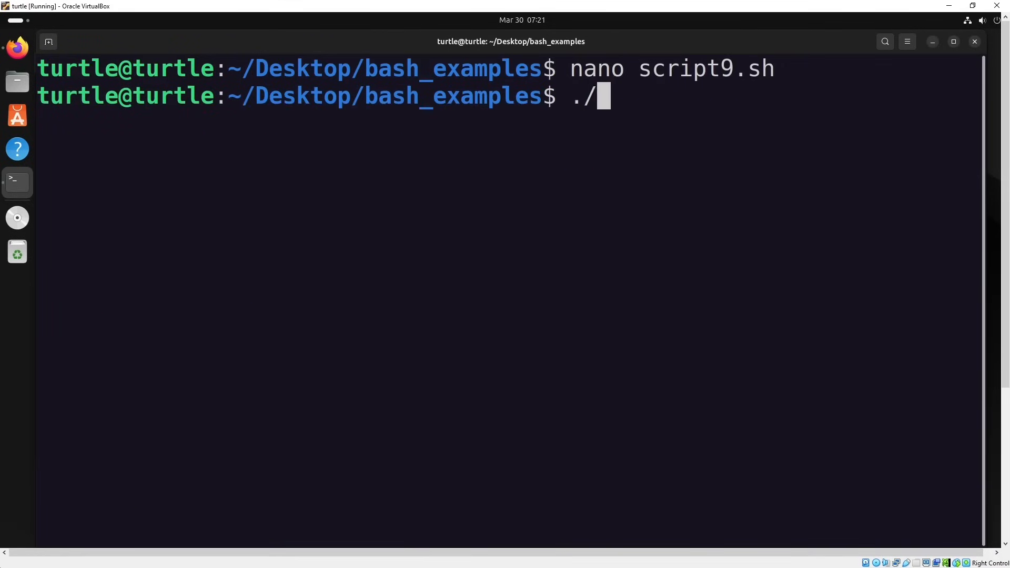
text(script9.sh)
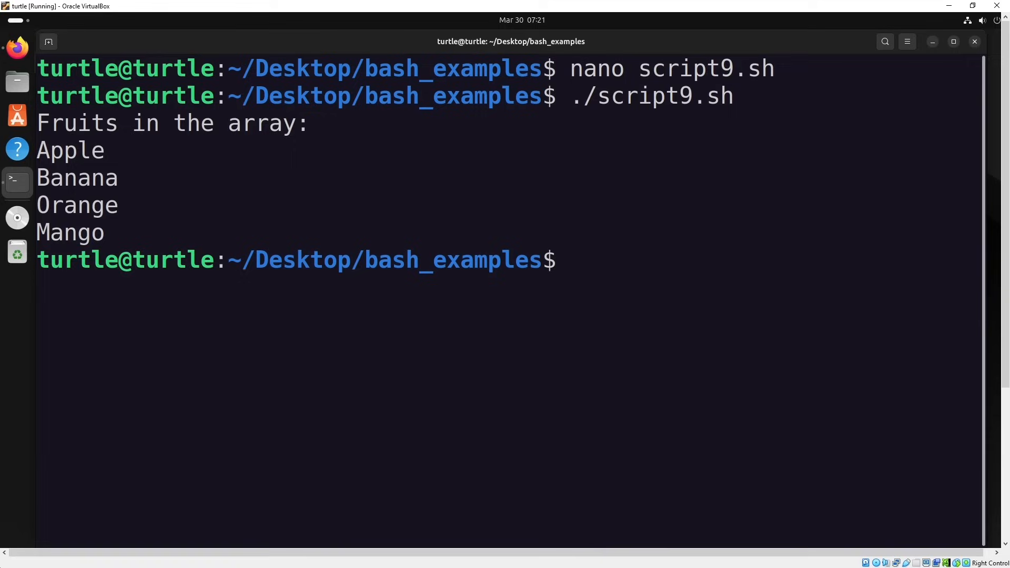
text(nano script10)
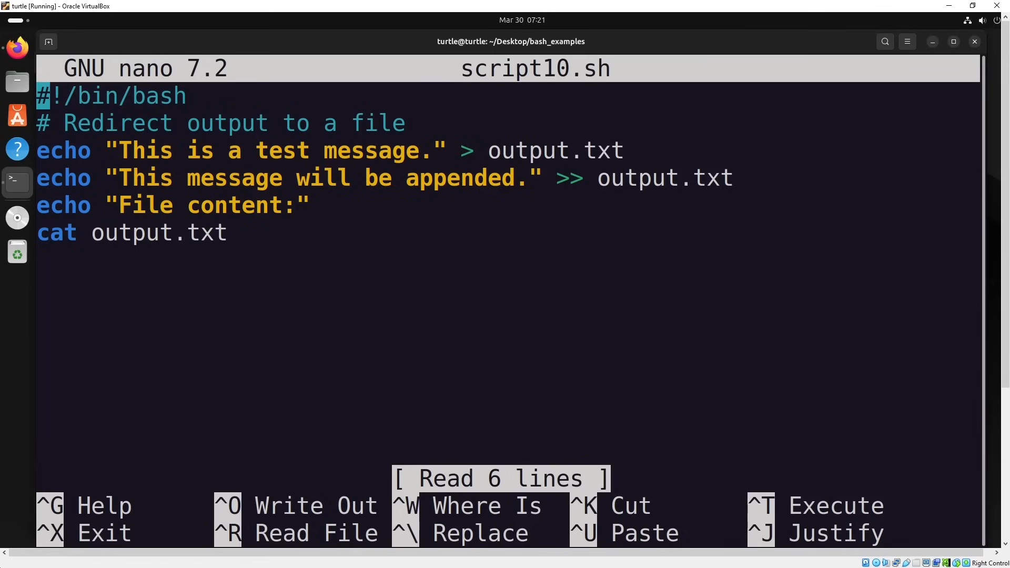
- Exit nano, run ./script10.sh, list the folder with ls -la, and start typing cat output.txt
key(ctrl+x)
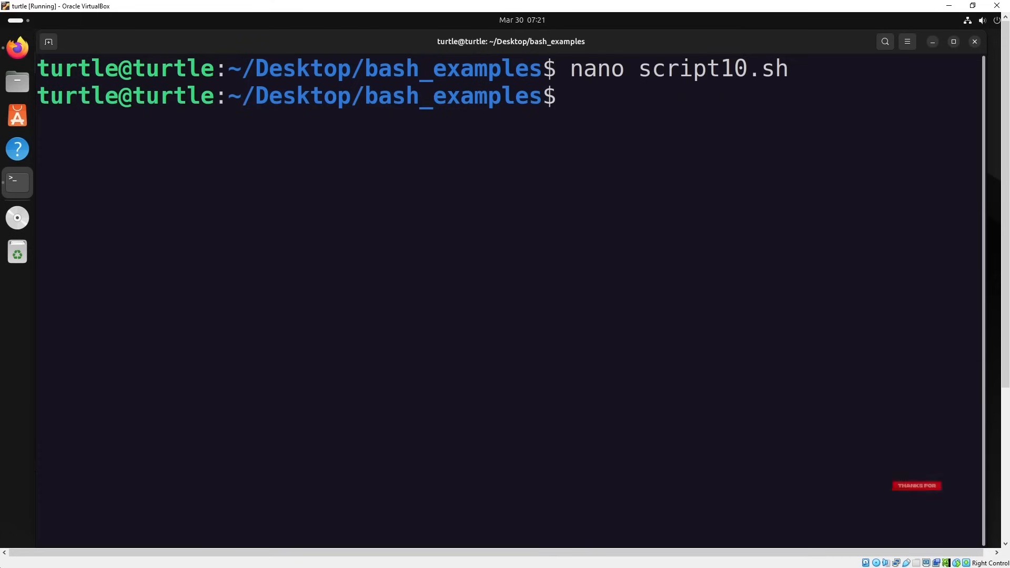
text(./script10.sh)
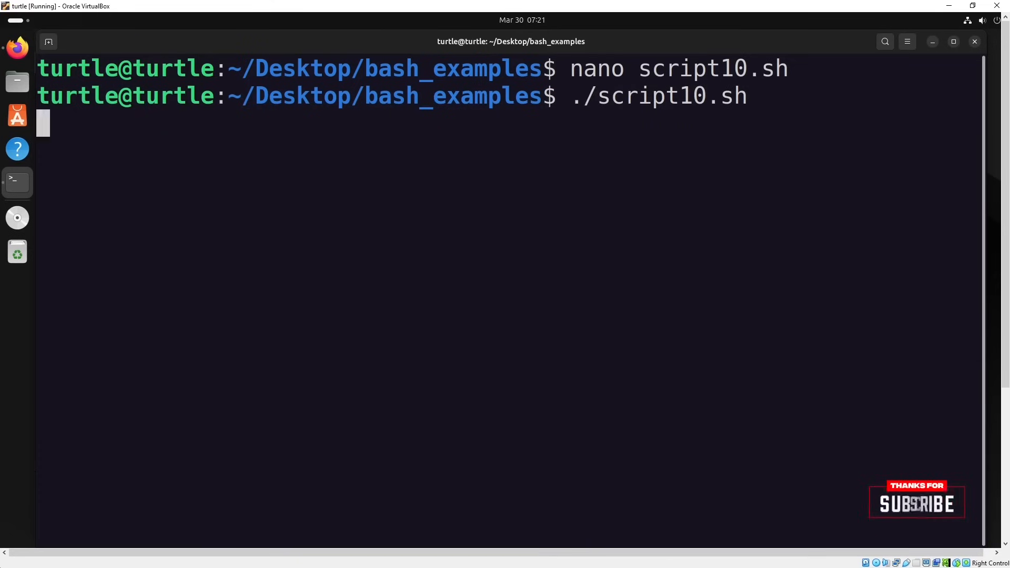
text(ls -la)
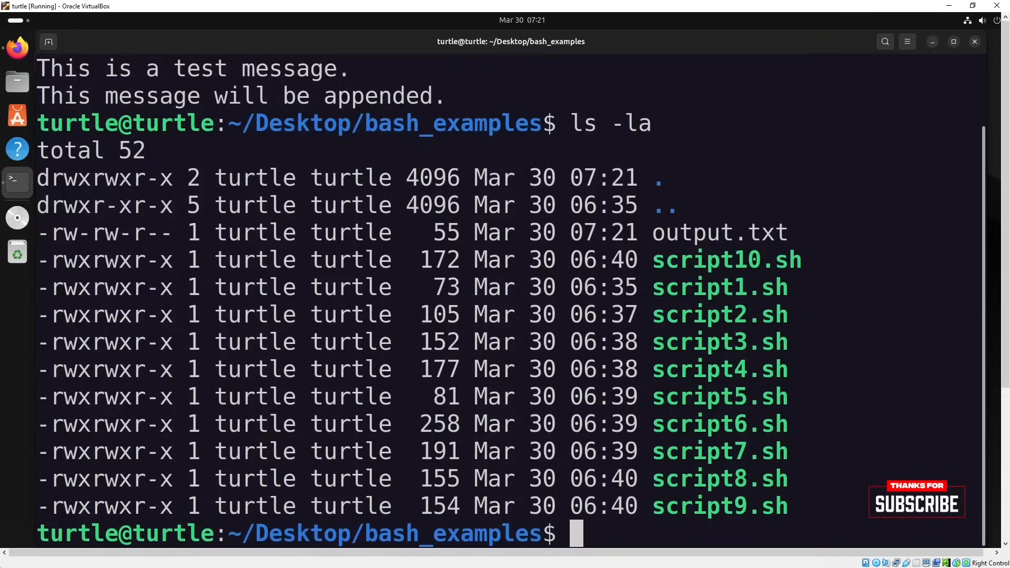
text(cat output.txt)
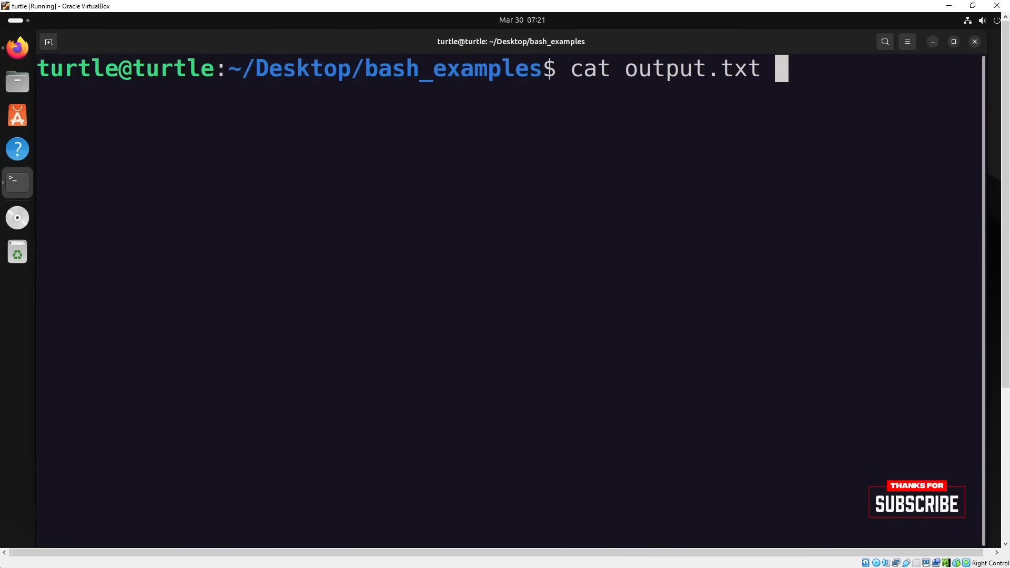